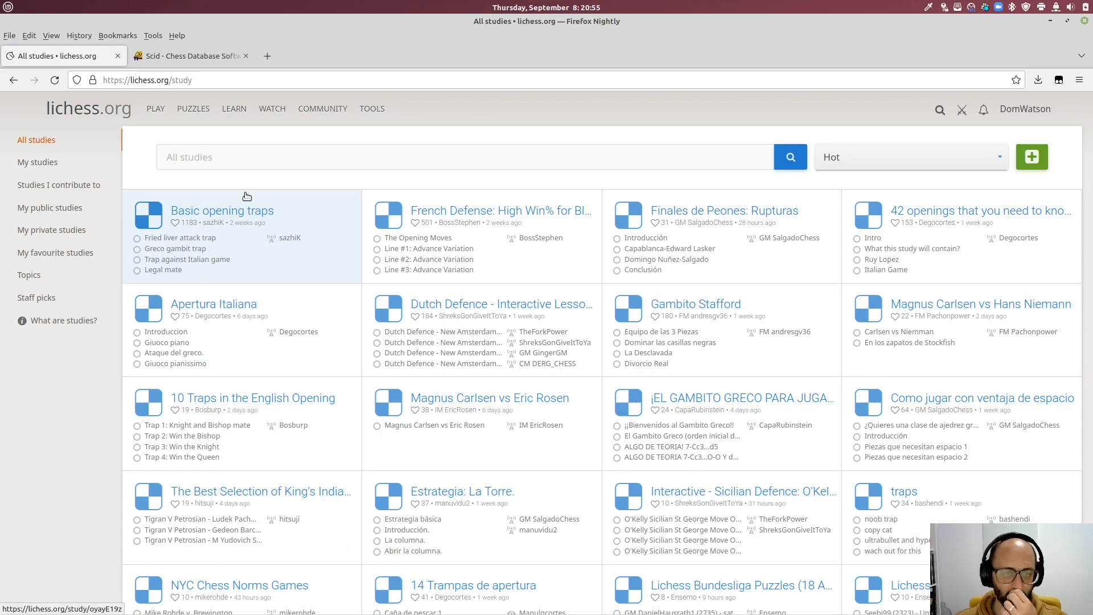
{"action": "mouse_move", "coordinate": [51, 230]}
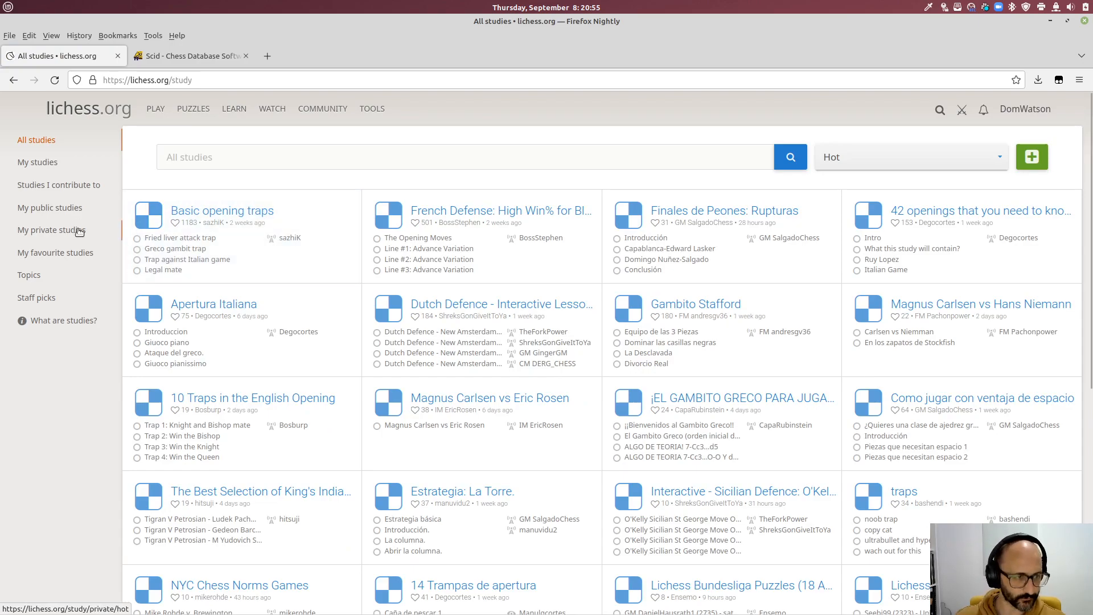
Filter the studies list to my private studies: C4 Black (English), E4 Black, D4 Black.
{"action": "left_click", "coordinate": [52, 230]}
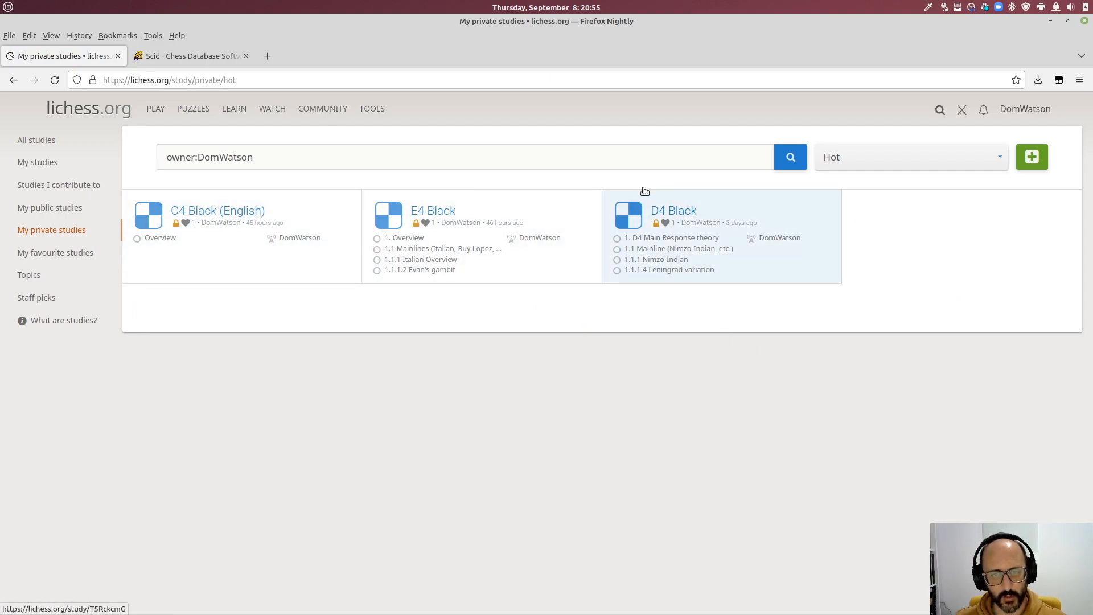
{"action": "mouse_move", "coordinate": [666, 209]}
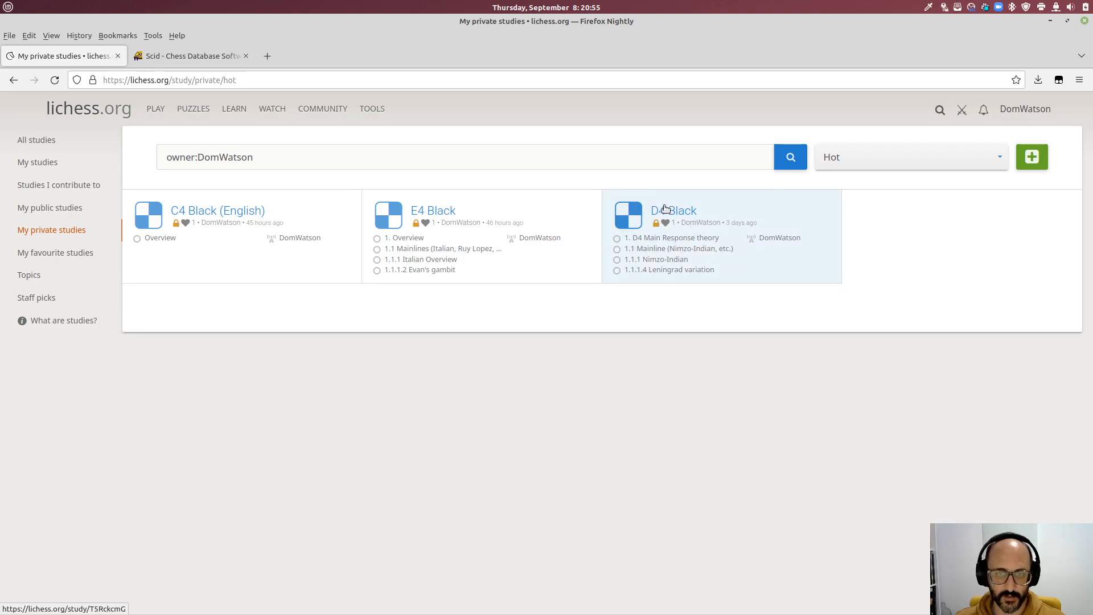
Browse the D4 Black study's chapters and the 2.Nf3 d5 line through to the Nimzo-Indian notes.
{"action": "left_click", "coordinate": [673, 209]}
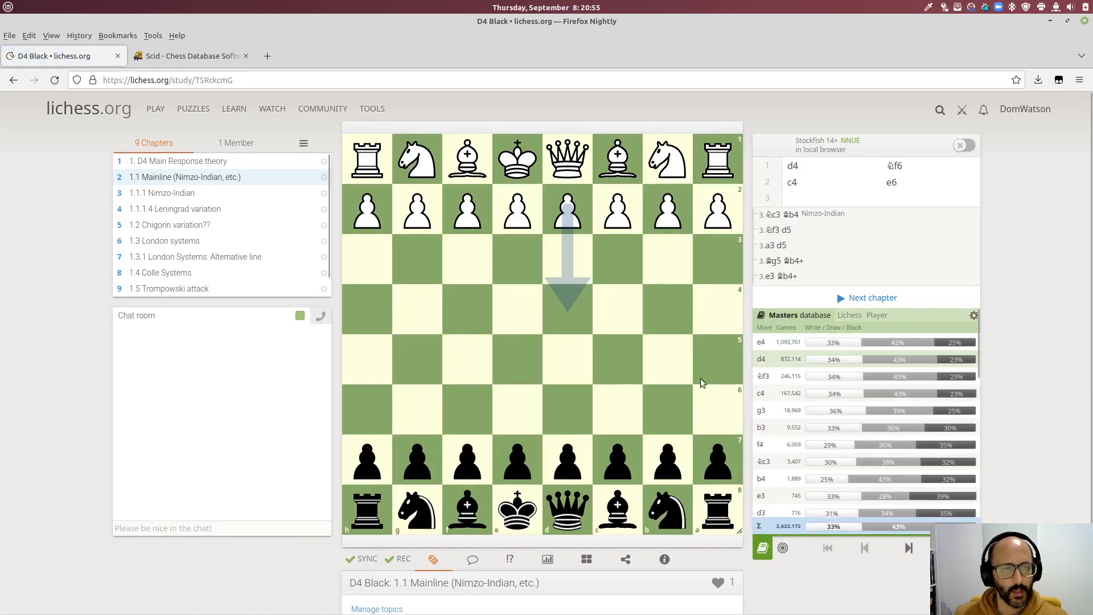
{"action": "left_click", "coordinate": [178, 160]}
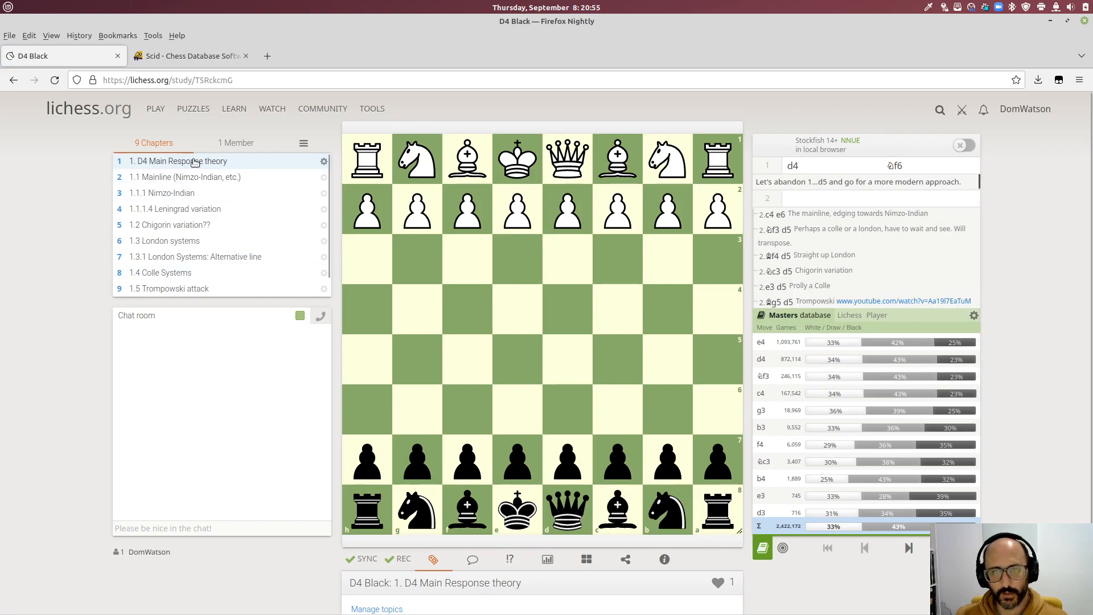
{"action": "left_click", "coordinate": [768, 271]}
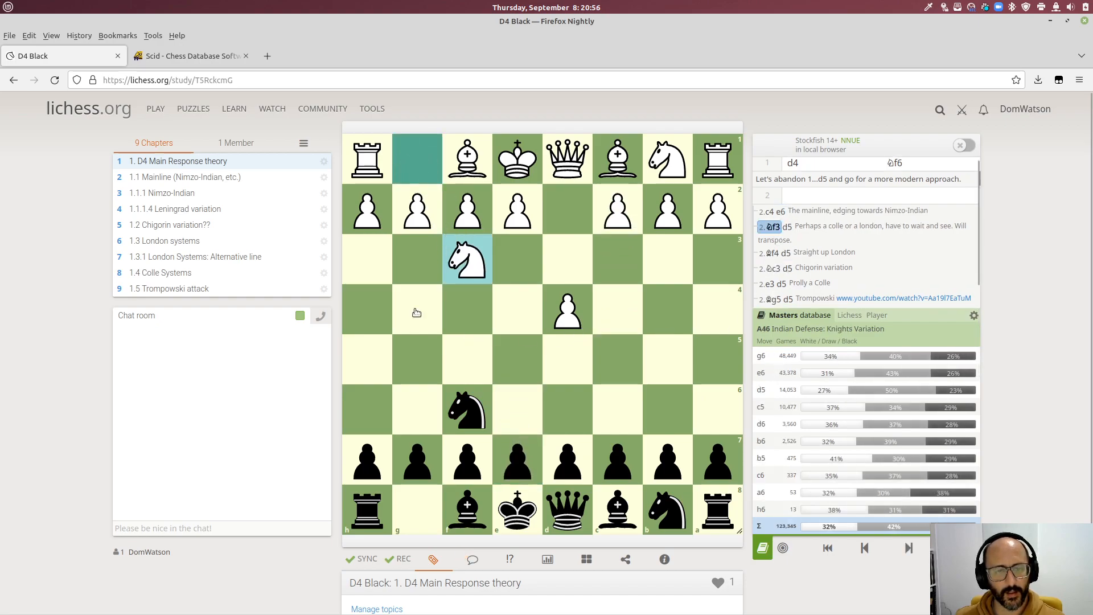
{"action": "mouse_move", "coordinate": [594, 424]}
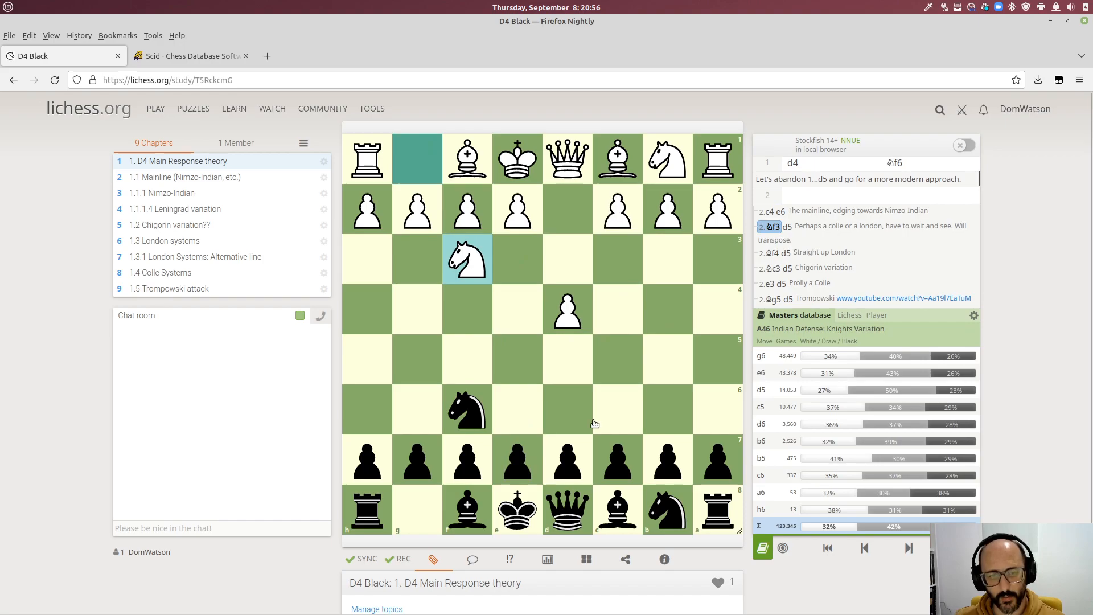
{"action": "mouse_move", "coordinate": [568, 355]}
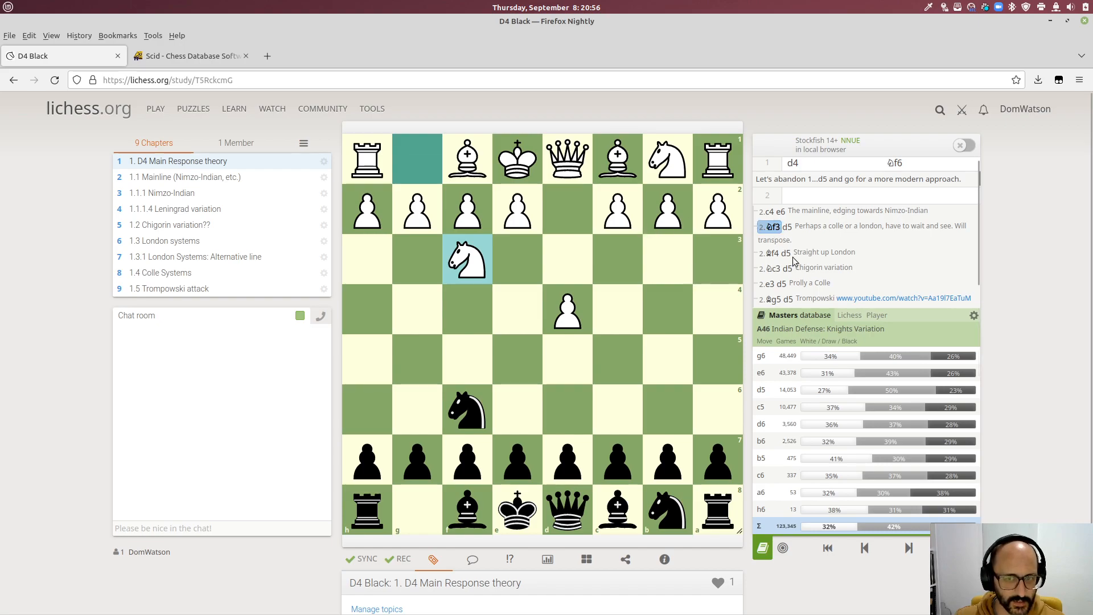
{"action": "scroll", "scroll_direction": "down", "scroll_amount": 3}
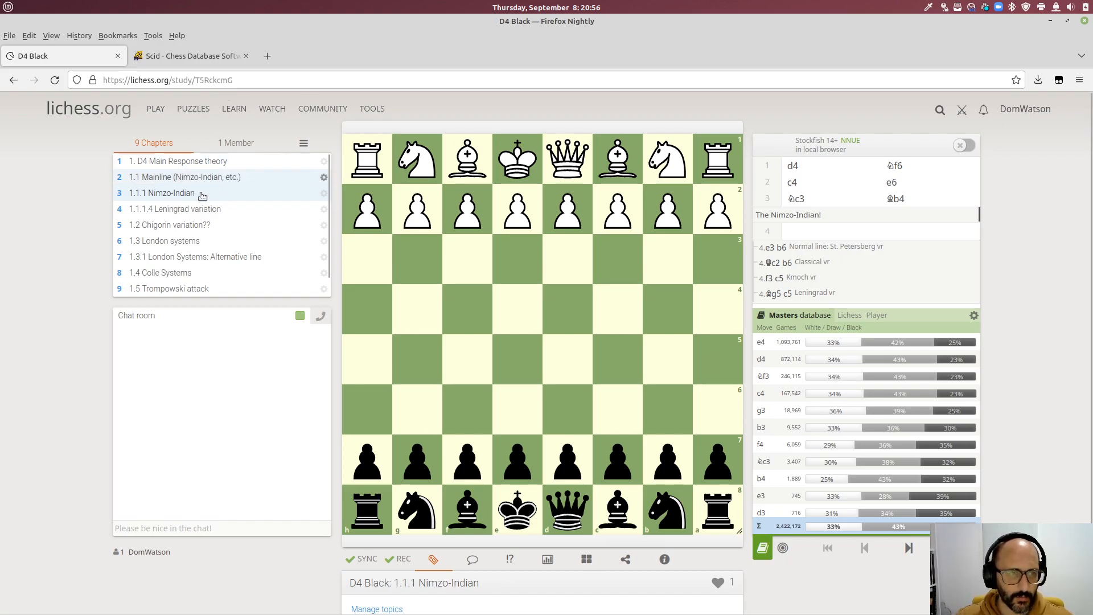
Review the later chapters up to 1.5 Trompowski attack, then switch over to Scid.
{"action": "left_click", "coordinate": [184, 176]}
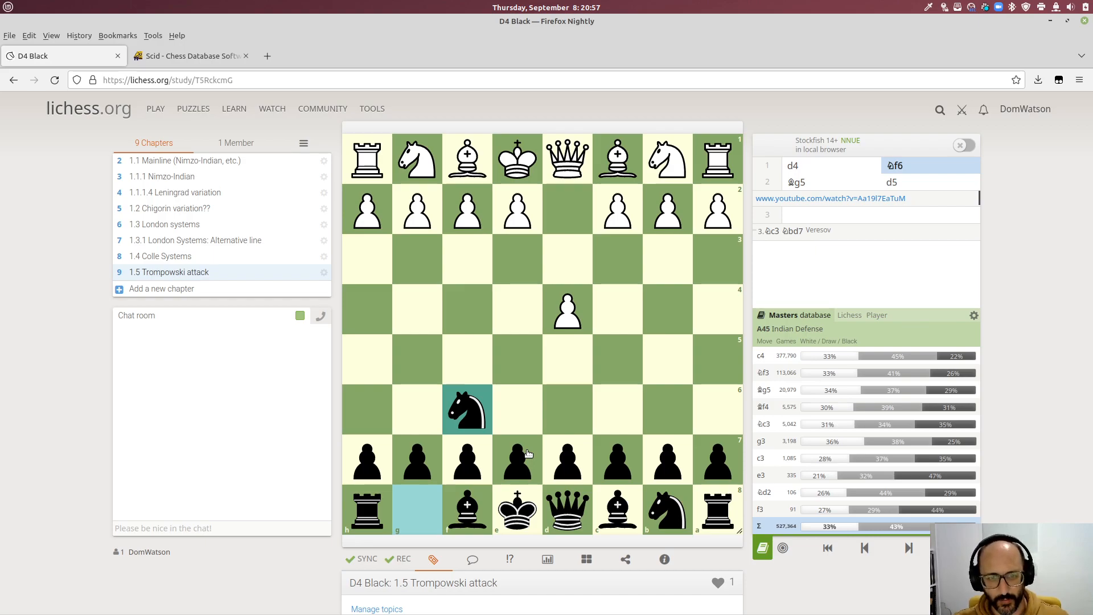
{"action": "mouse_move", "coordinate": [160, 421]}
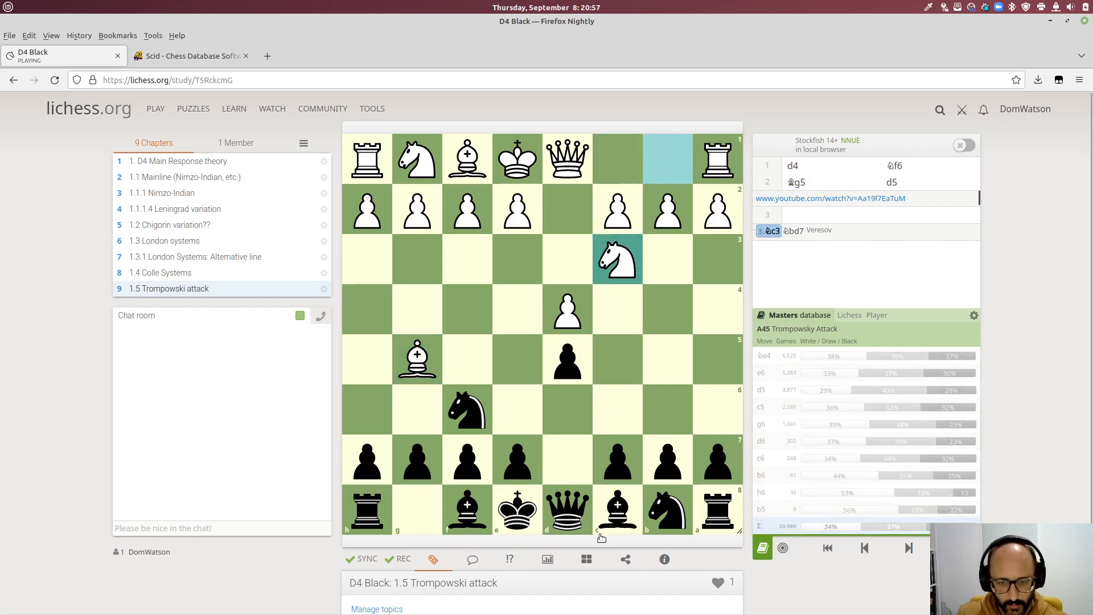
{"action": "left_click", "coordinate": [625, 558]}
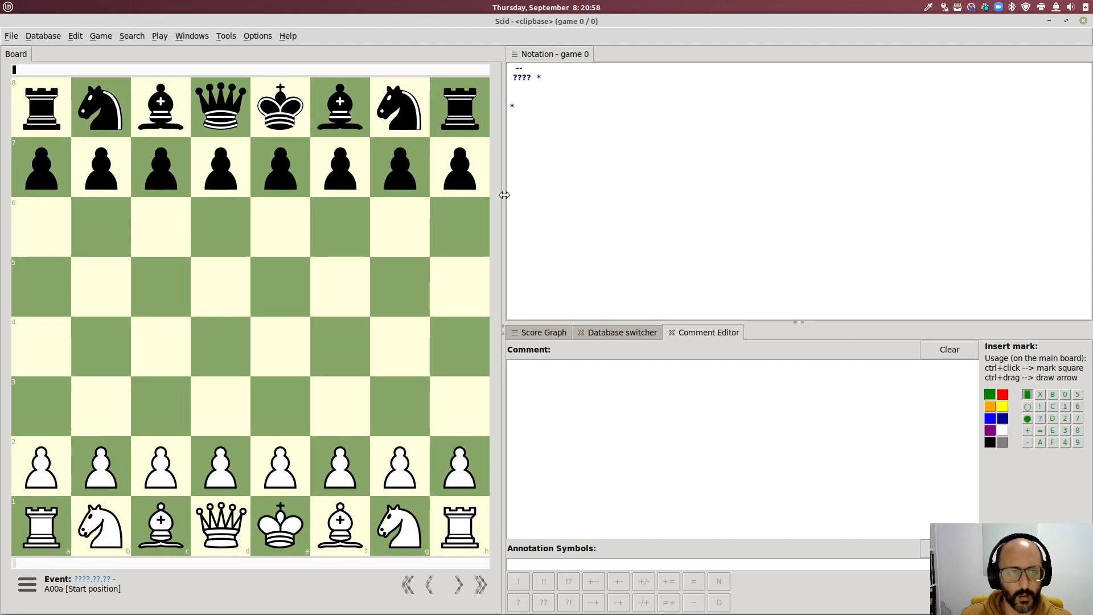
Create a new Scid database named E4Black2 in the Opening Prep folder.
{"action": "left_click", "coordinate": [42, 35]}
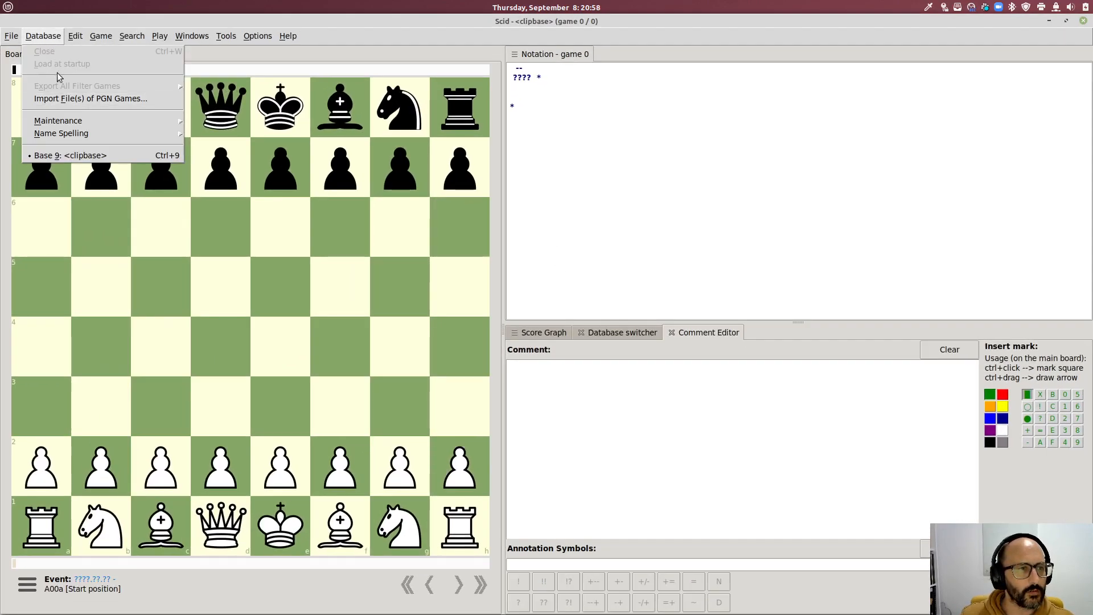
{"action": "left_click", "coordinate": [12, 35]}
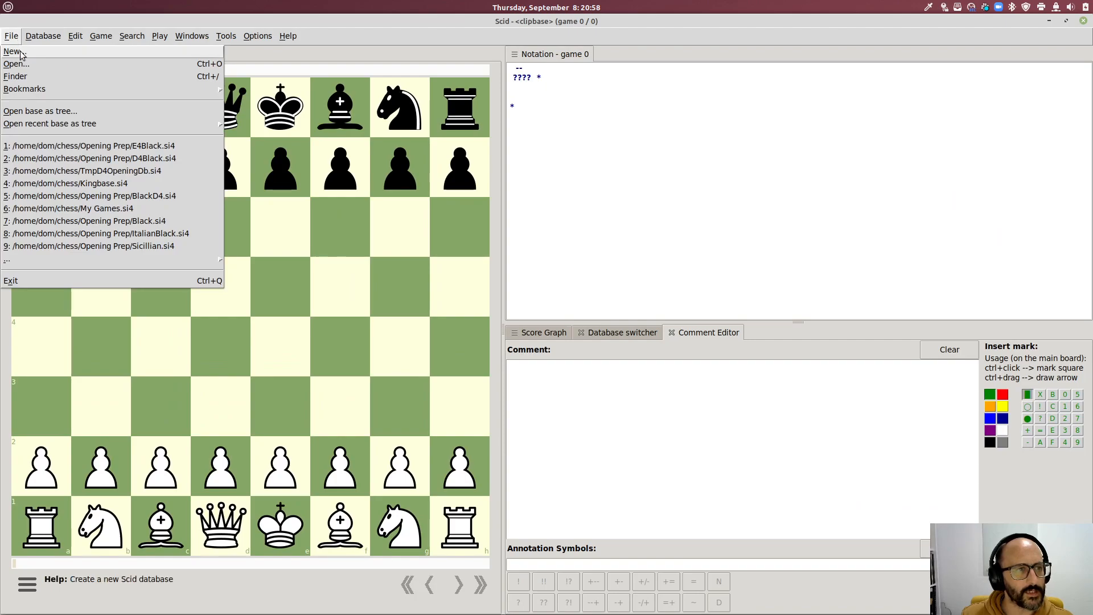
{"action": "left_click", "coordinate": [11, 51]}
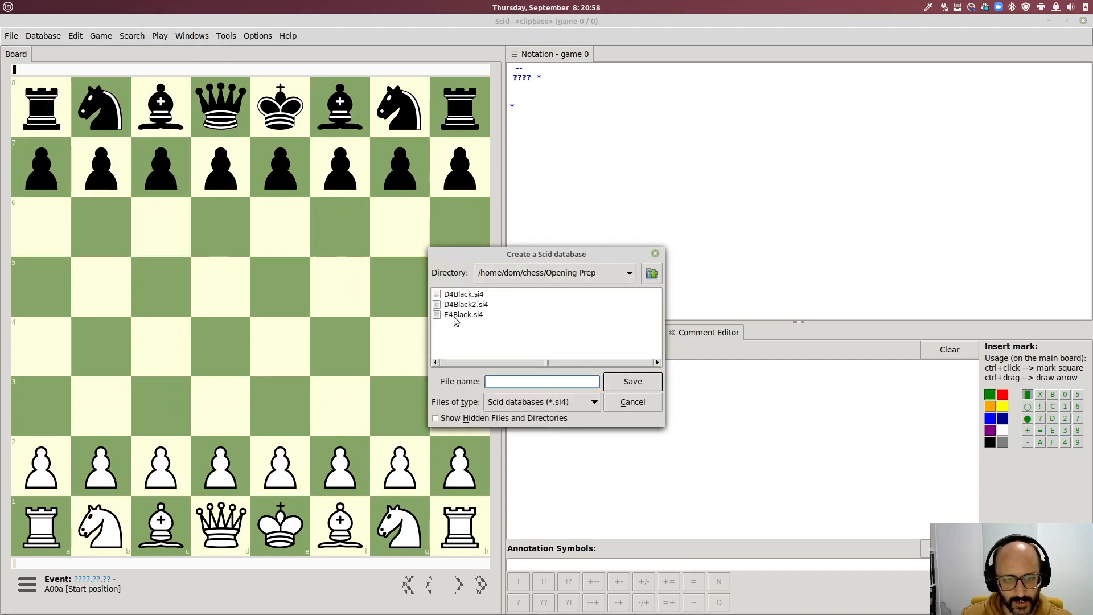
{"action": "type", "text": "E"}
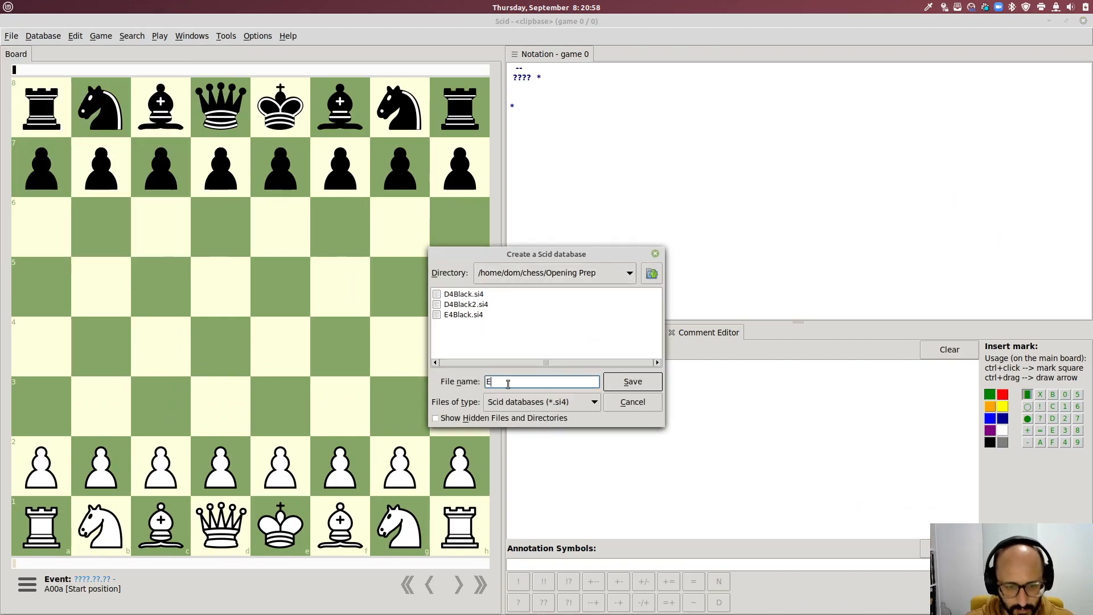
{"action": "type", "text": "4Black2"}
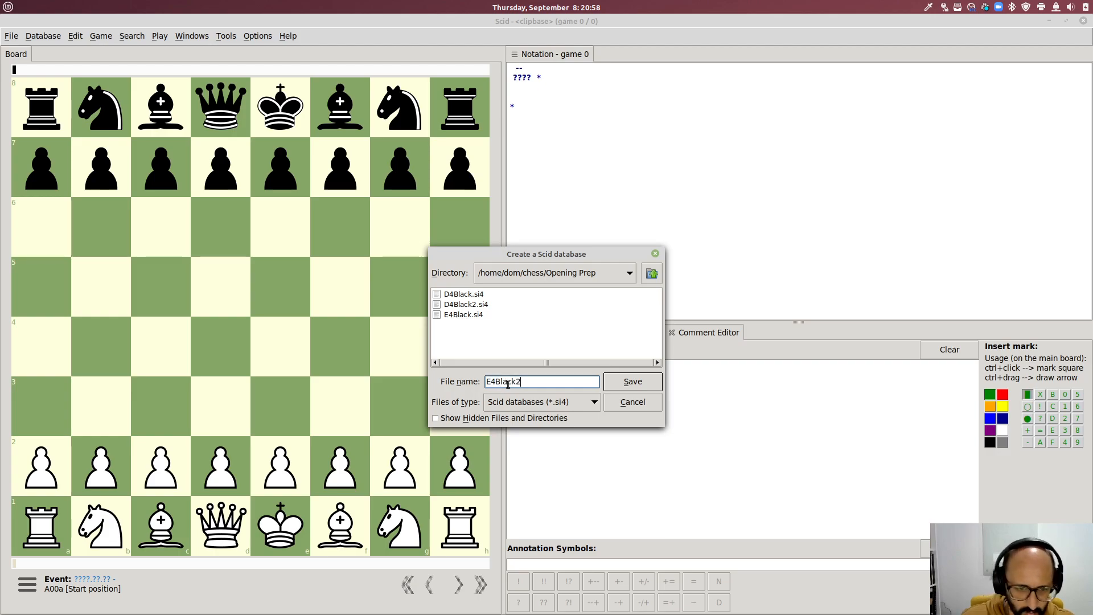
{"action": "left_click", "coordinate": [632, 381]}
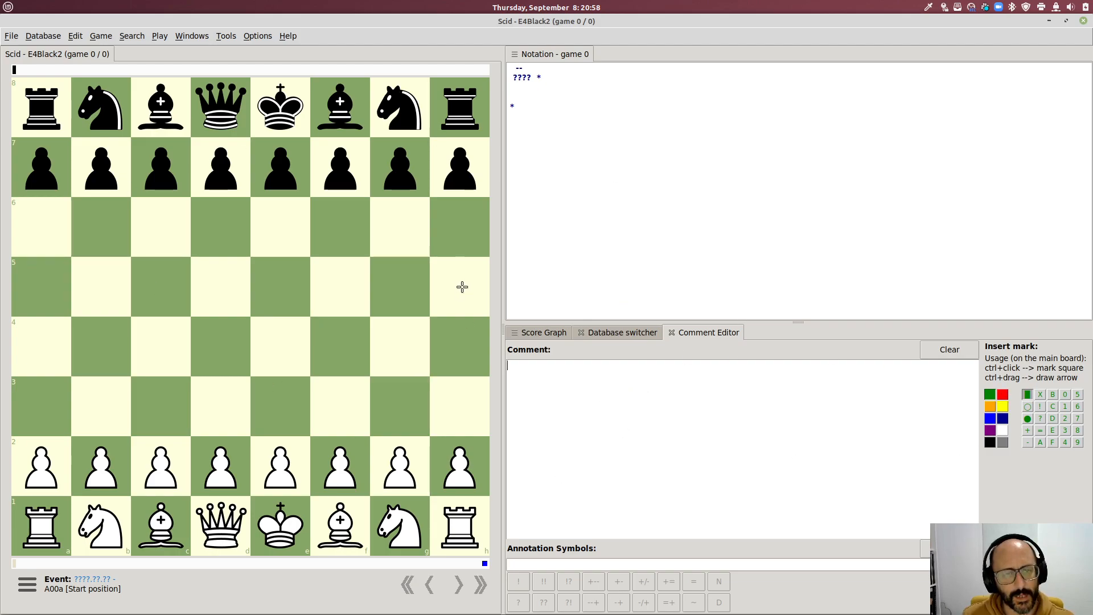
{"action": "mouse_move", "coordinate": [100, 83]}
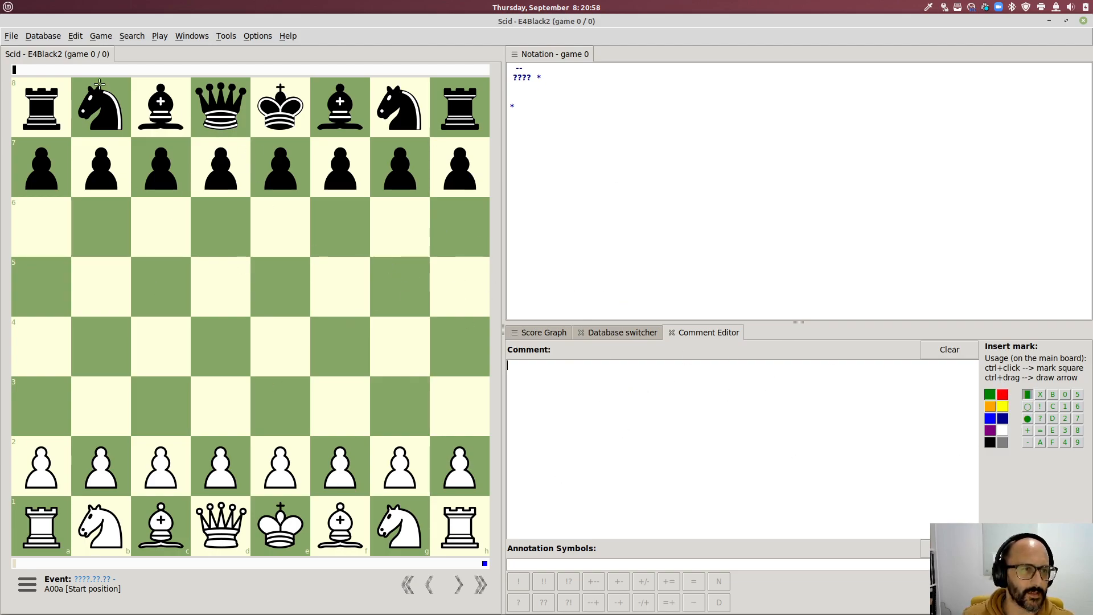
Import the study's PGN file into E4Black2, bringing in nine games.
{"action": "left_click", "coordinate": [42, 35]}
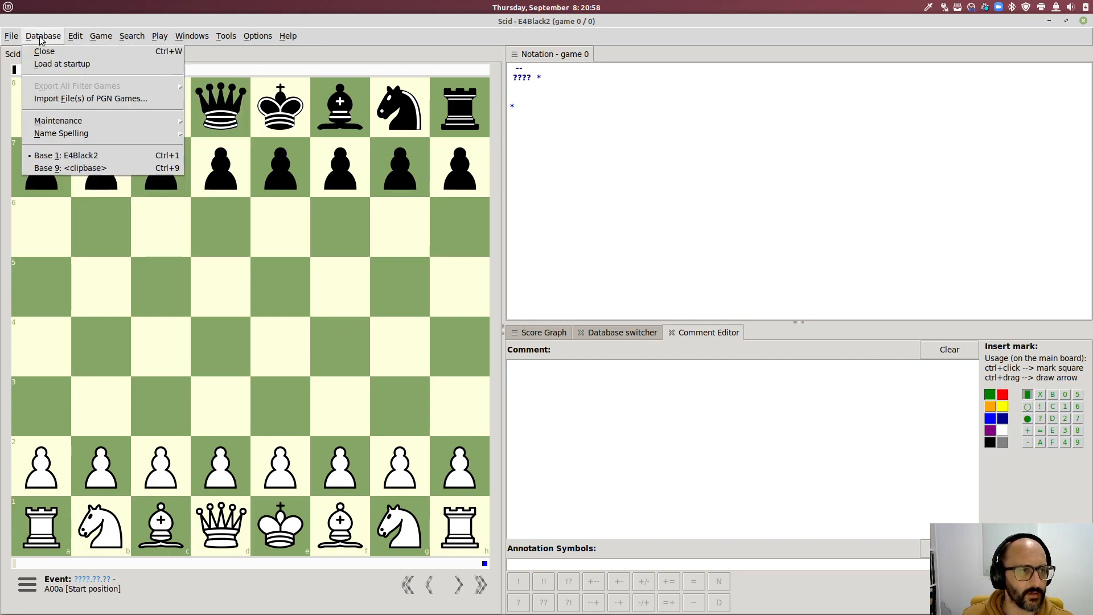
{"action": "left_click", "coordinate": [90, 97]}
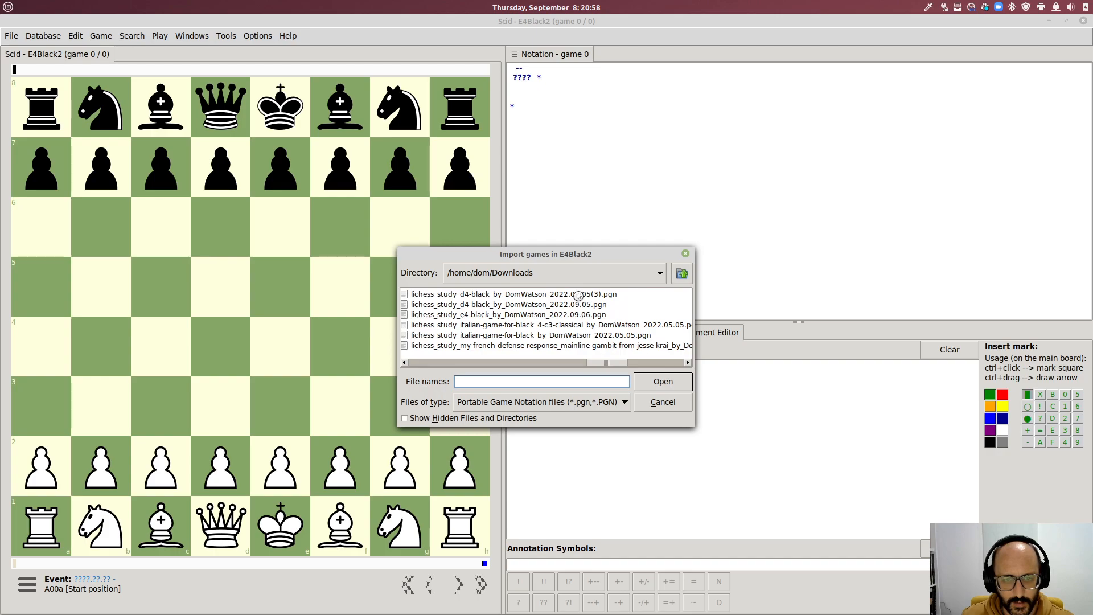
{"action": "left_click", "coordinate": [661, 381]}
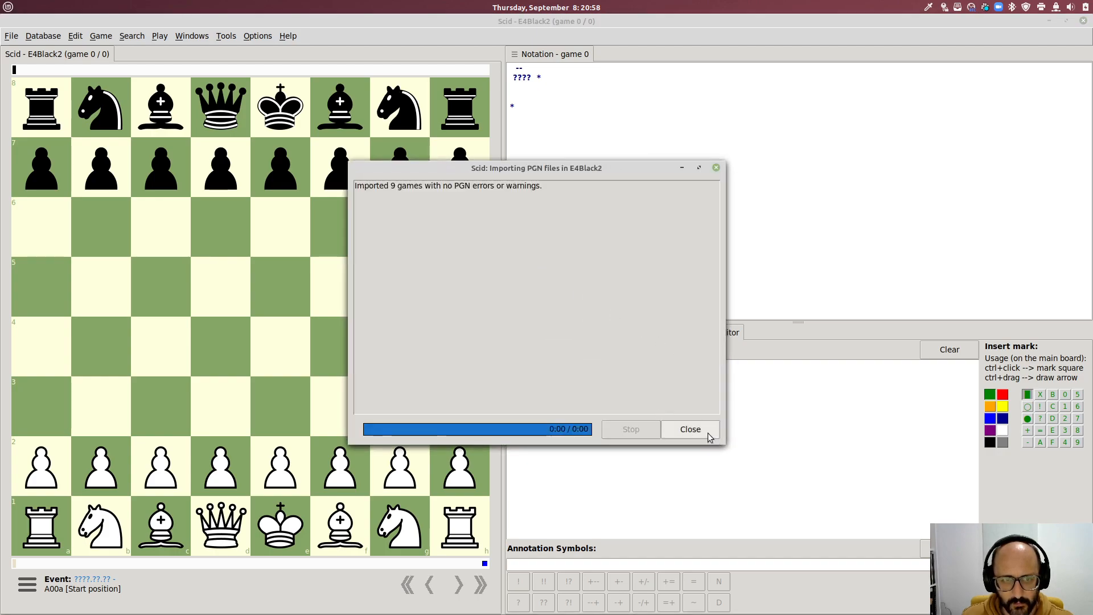
{"action": "left_click", "coordinate": [688, 429]}
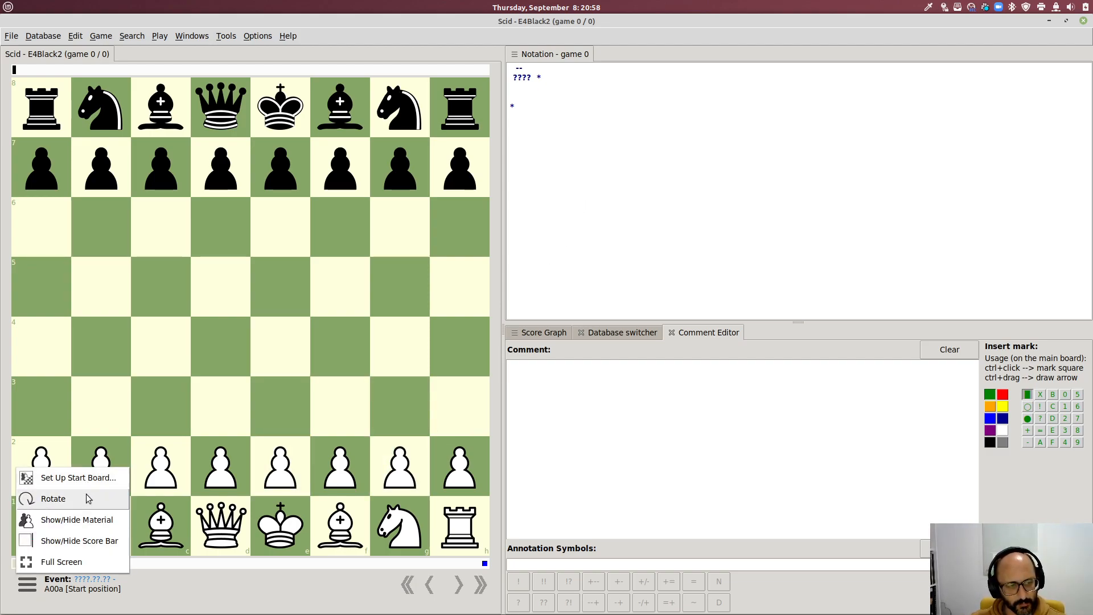
Flip the board so Black sits at the bottom and show the database switcher.
{"action": "left_click", "coordinate": [54, 497]}
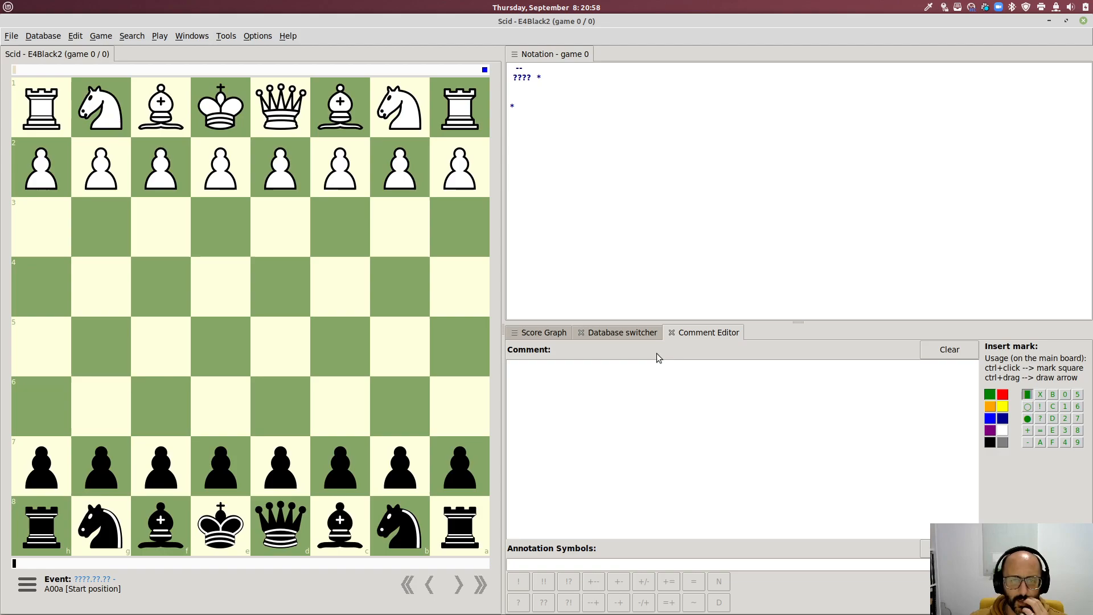
{"action": "left_click", "coordinate": [619, 331]}
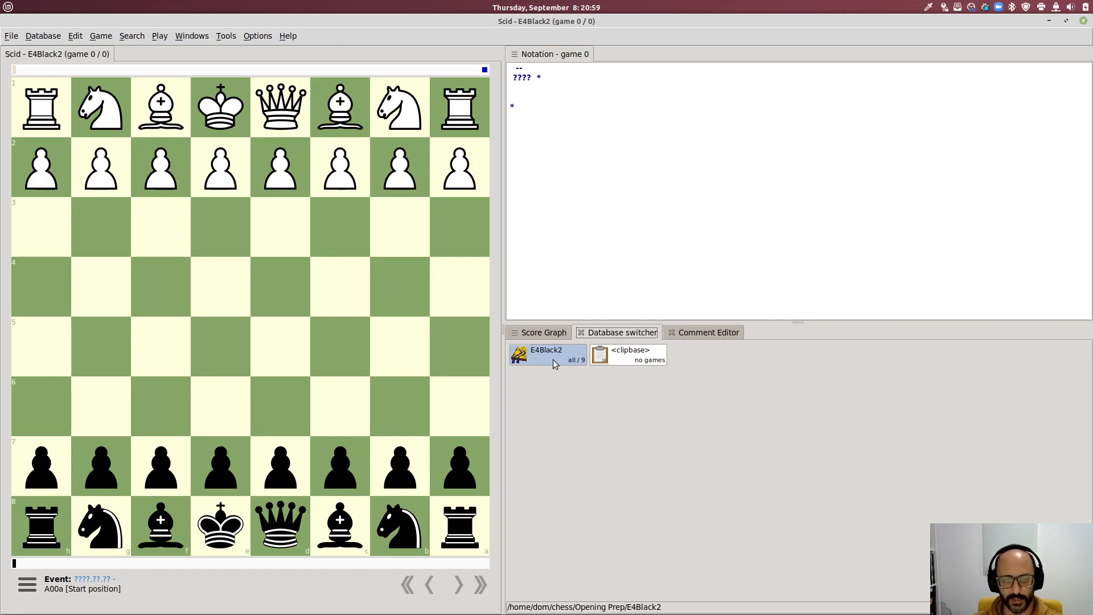
Assign the Openings for Black icon to the E4Black2 database.
{"action": "right_click", "coordinate": [547, 354]}
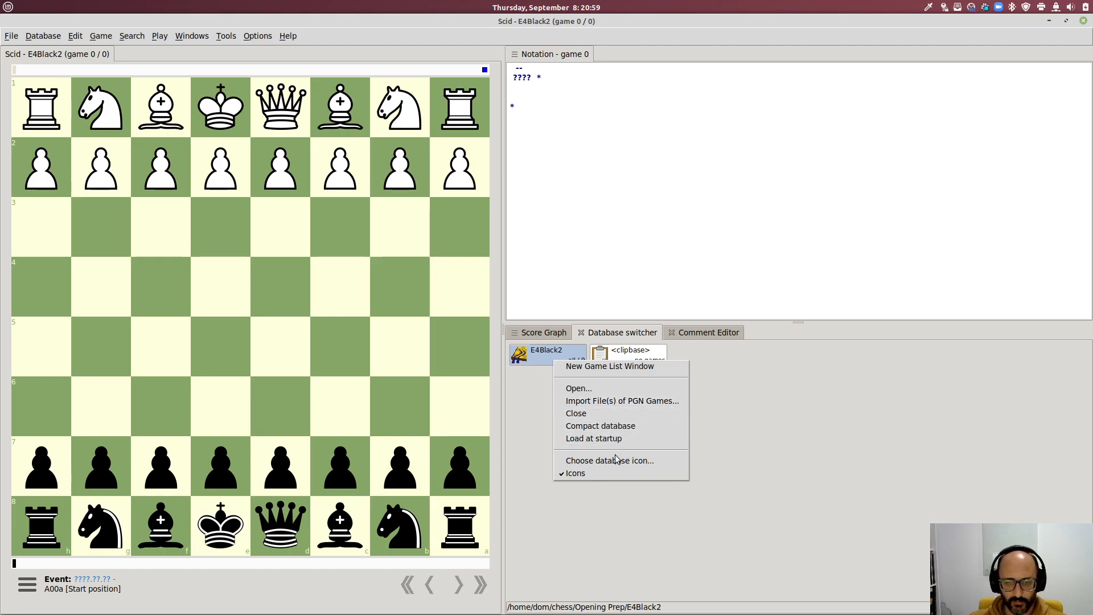
{"action": "mouse_move", "coordinate": [609, 460]}
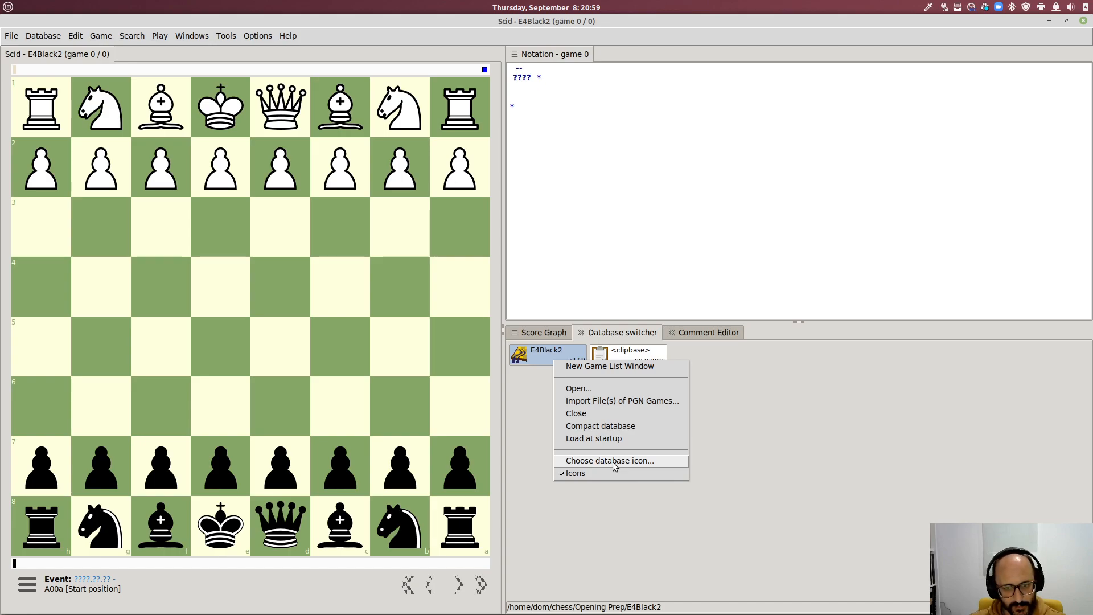
{"action": "left_click", "coordinate": [609, 460]}
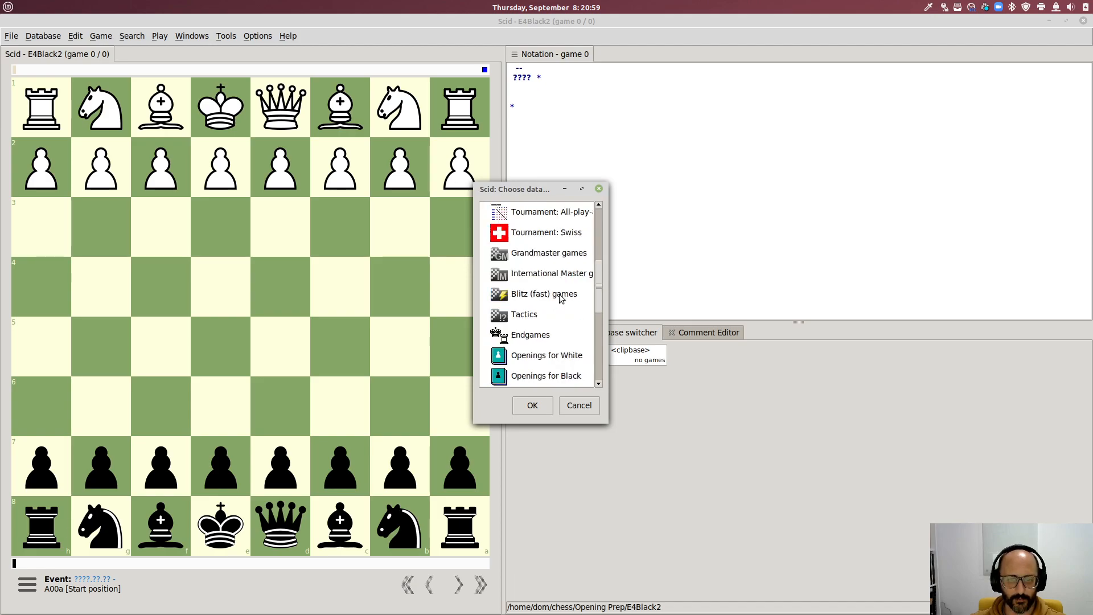
{"action": "left_click", "coordinate": [547, 375]}
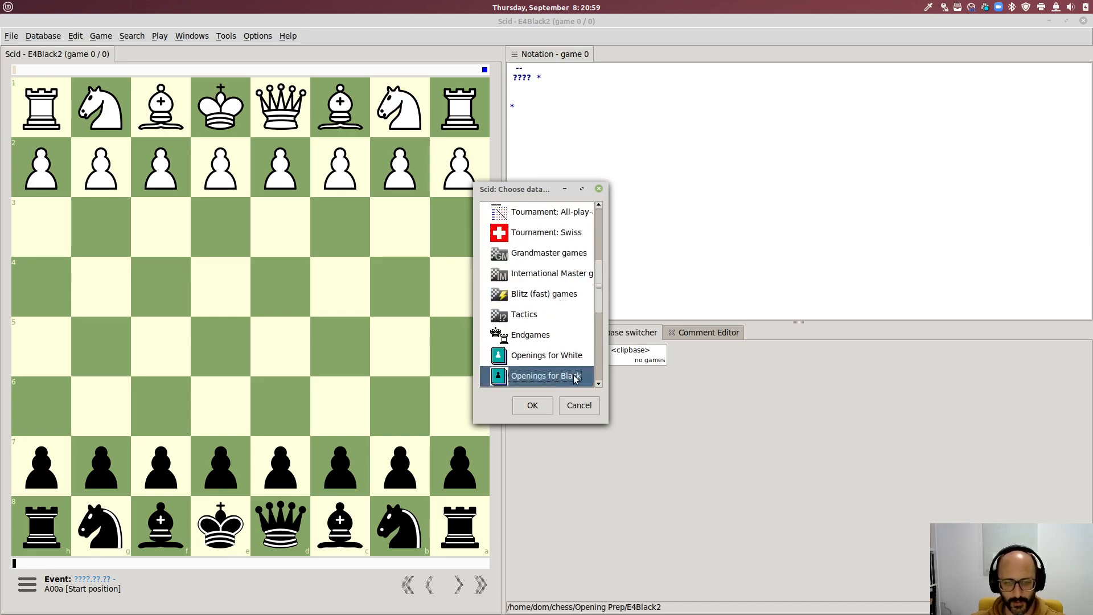
{"action": "mouse_move", "coordinate": [559, 384]}
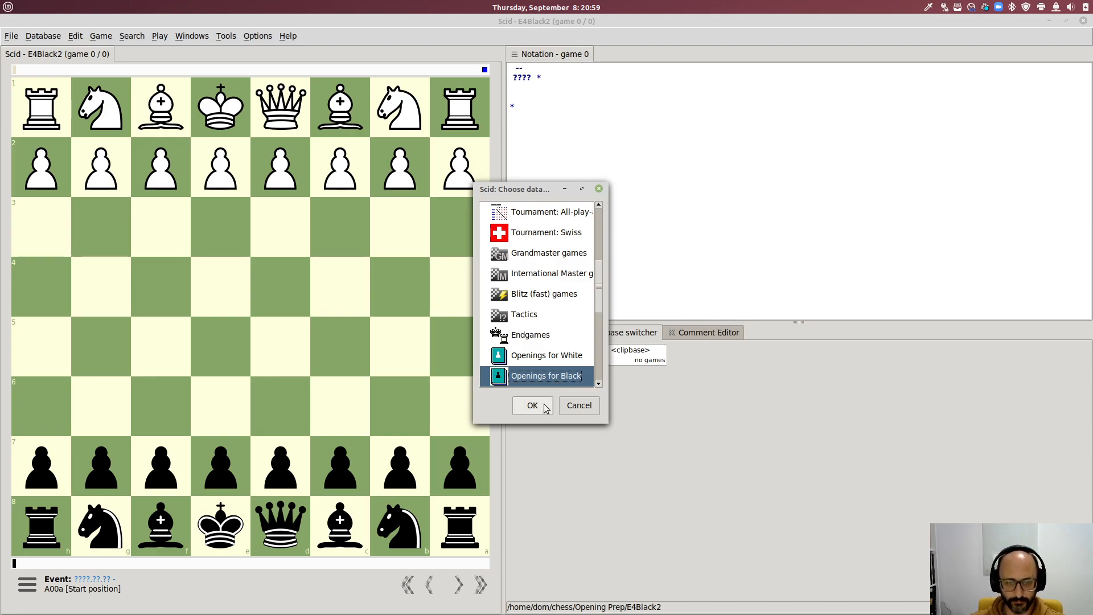
{"action": "left_click", "coordinate": [532, 405]}
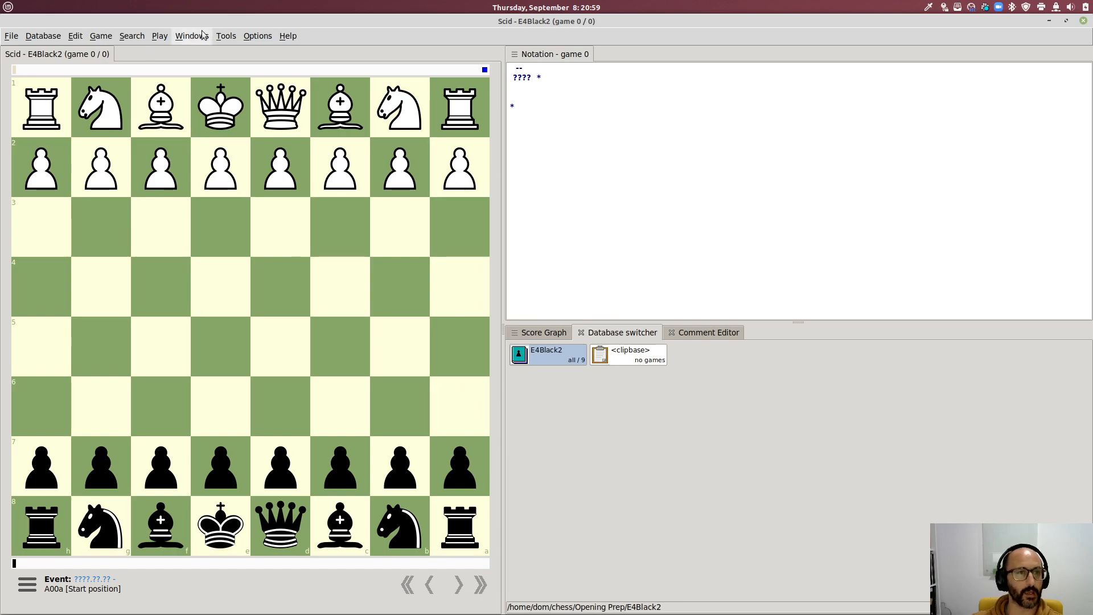
Start the opening repertoire trainer playing as Black.
{"action": "left_click", "coordinate": [226, 35]}
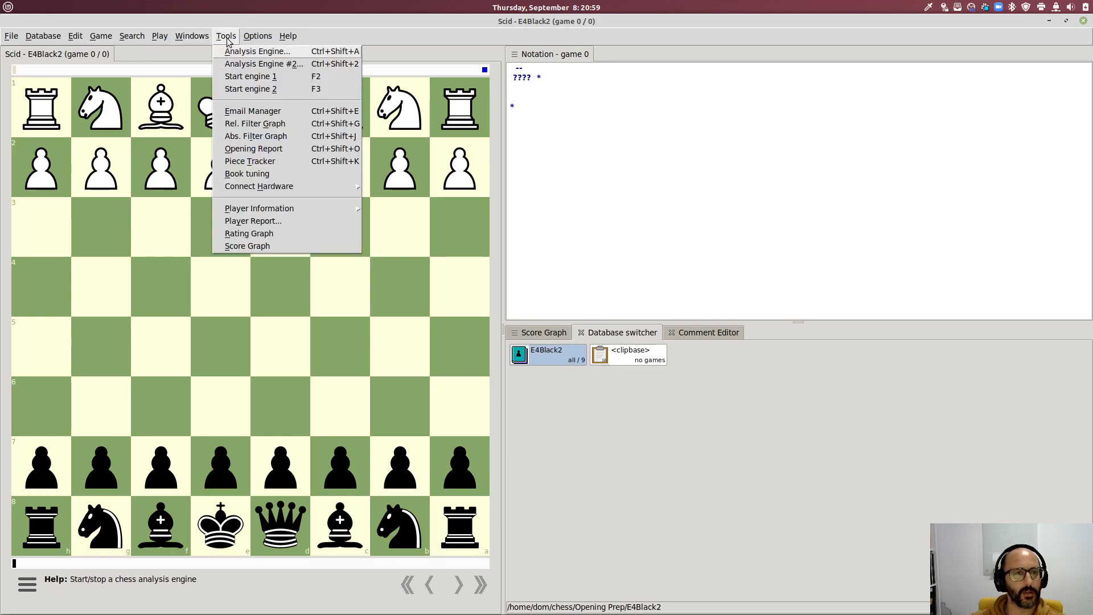
{"action": "left_click", "coordinate": [160, 36]}
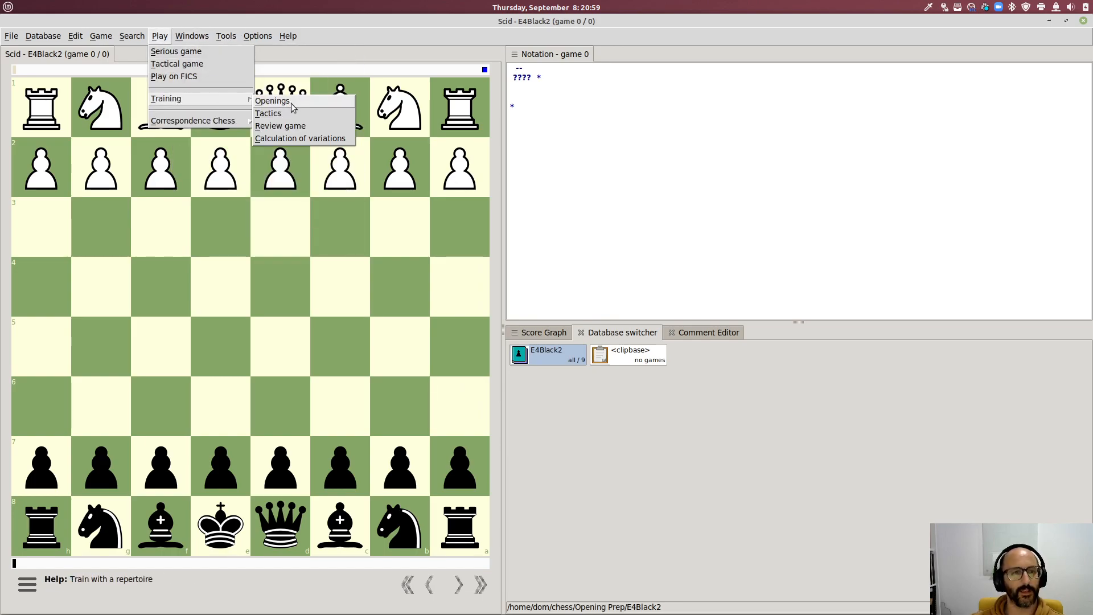
{"action": "left_click", "coordinate": [272, 100]}
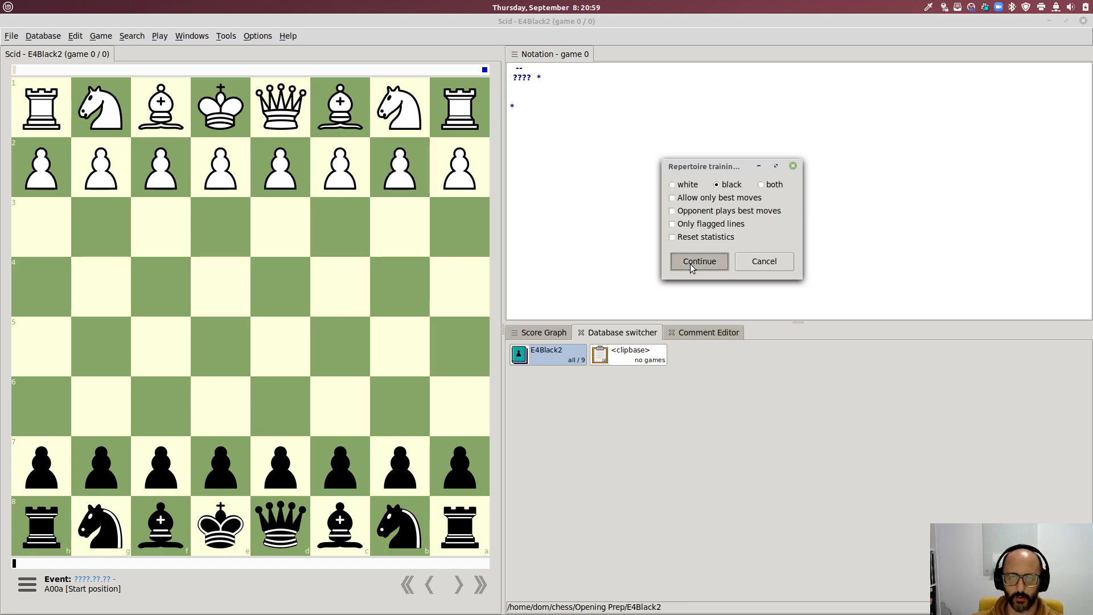
{"action": "left_click", "coordinate": [697, 261]}
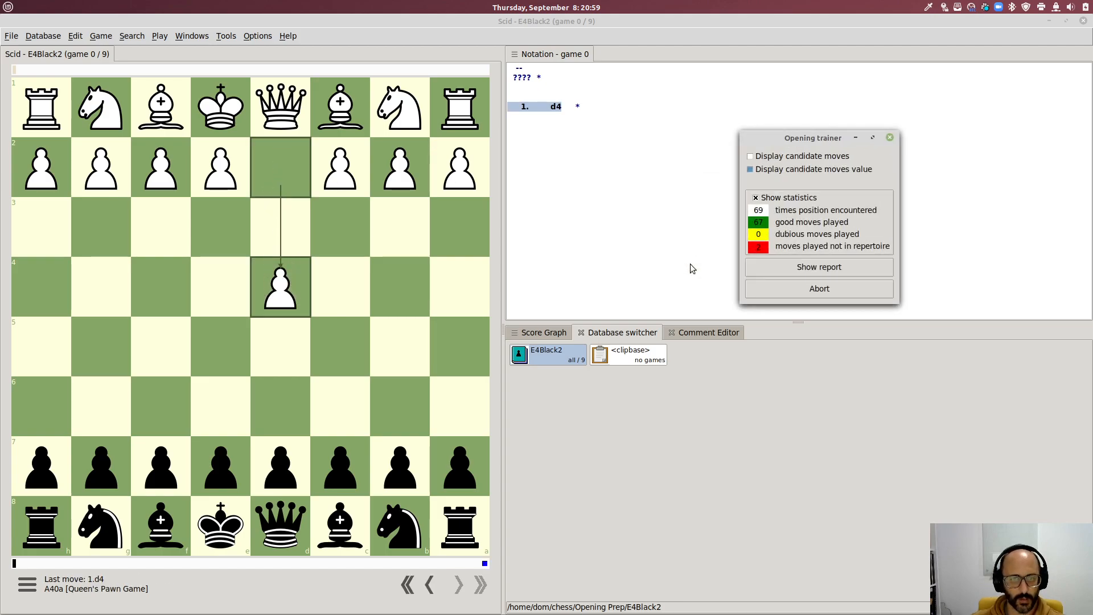
{"action": "mouse_move", "coordinate": [287, 284]}
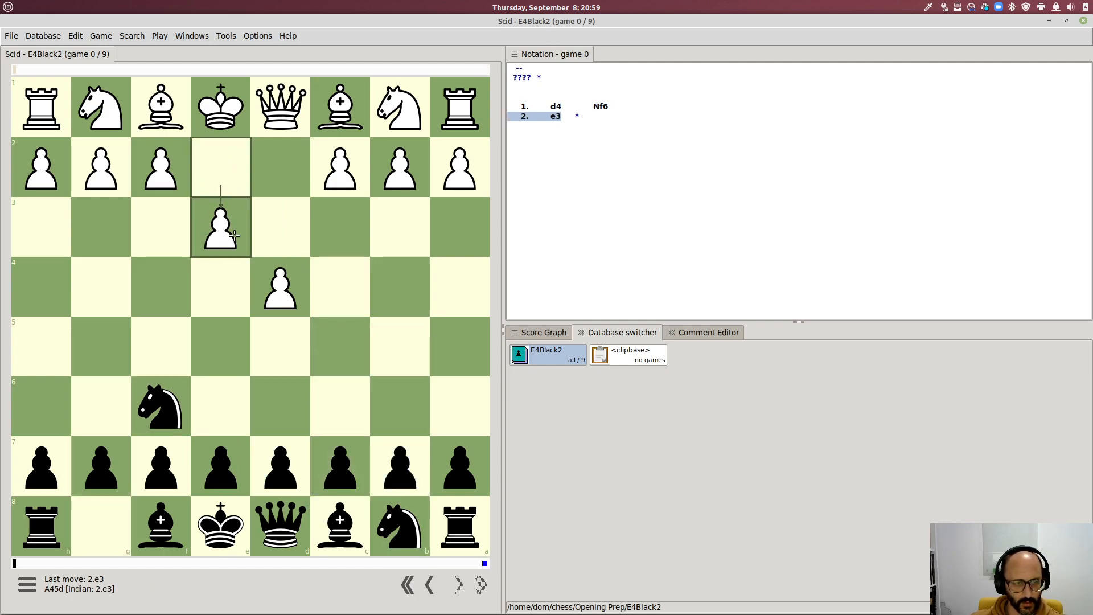
{"action": "mouse_move", "coordinate": [257, 232]}
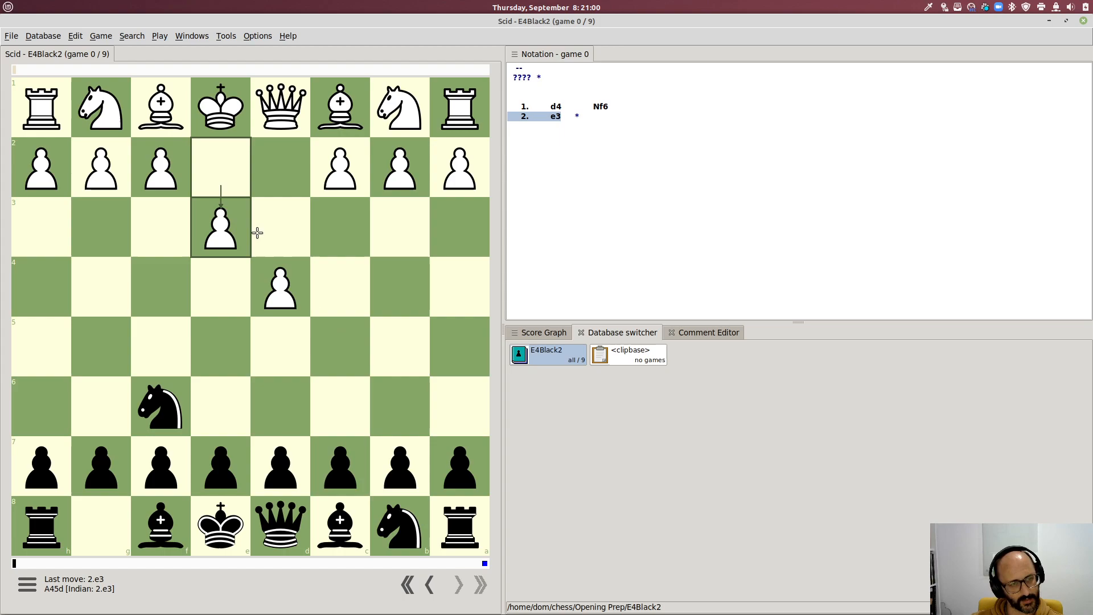
{"action": "mouse_move", "coordinate": [308, 296]}
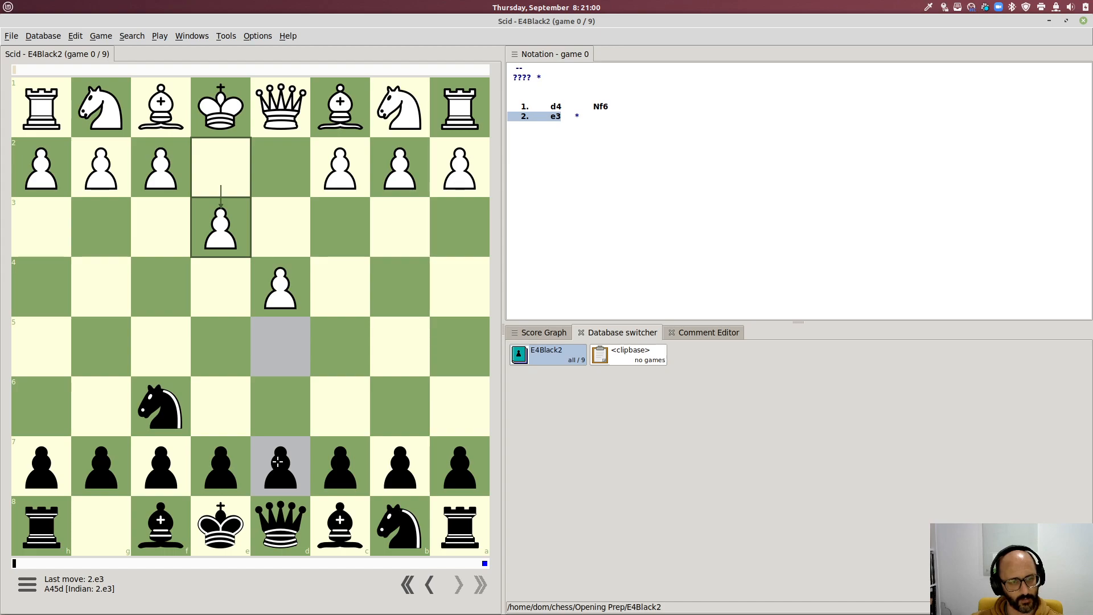
Play Black's moves d5 and onward through the 1.d4 Nf6 2.e3 d5 3.Nf3 c6 4.Bd3 Bg4 line to its end.
{"action": "left_click_drag", "start_coordinate": [280, 467], "coordinate": [280, 346]}
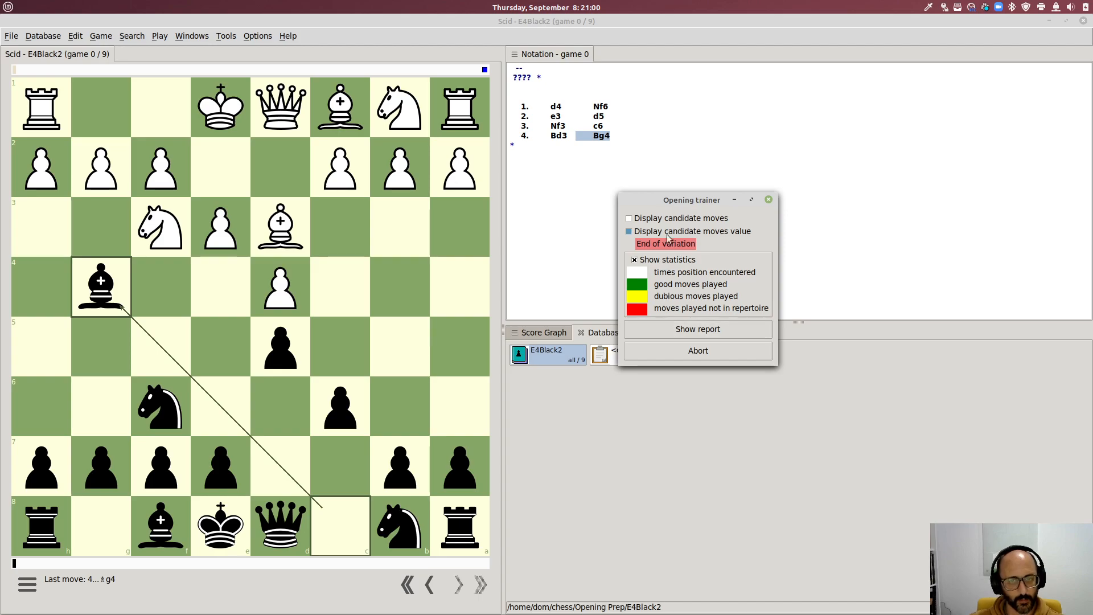
{"action": "left_click_drag", "start_coordinate": [692, 201], "coordinate": [821, 157]}
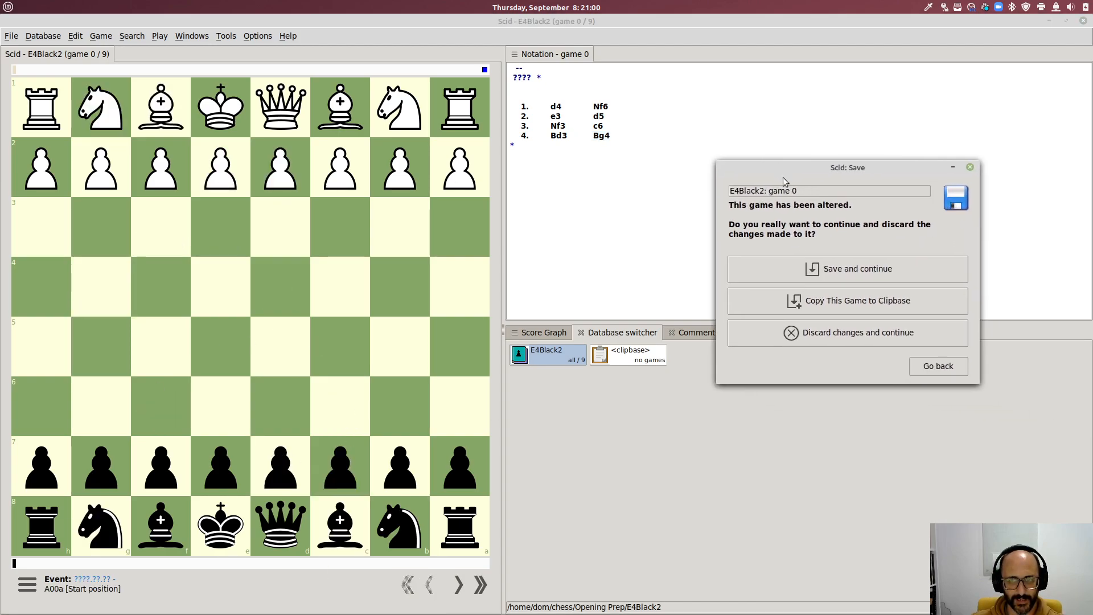
{"action": "mouse_move", "coordinate": [855, 252]}
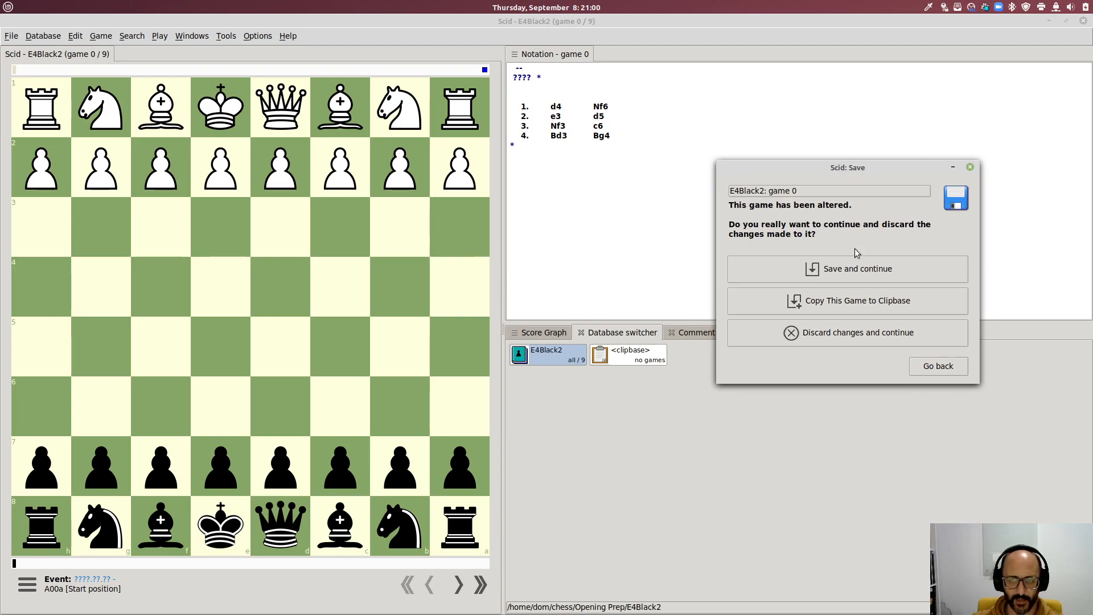
Continue to the next line, answering 1.d4 with Nf6 and 4.Bg5 with a5, flagged as not in repertoire.
{"action": "left_click", "coordinate": [856, 332]}
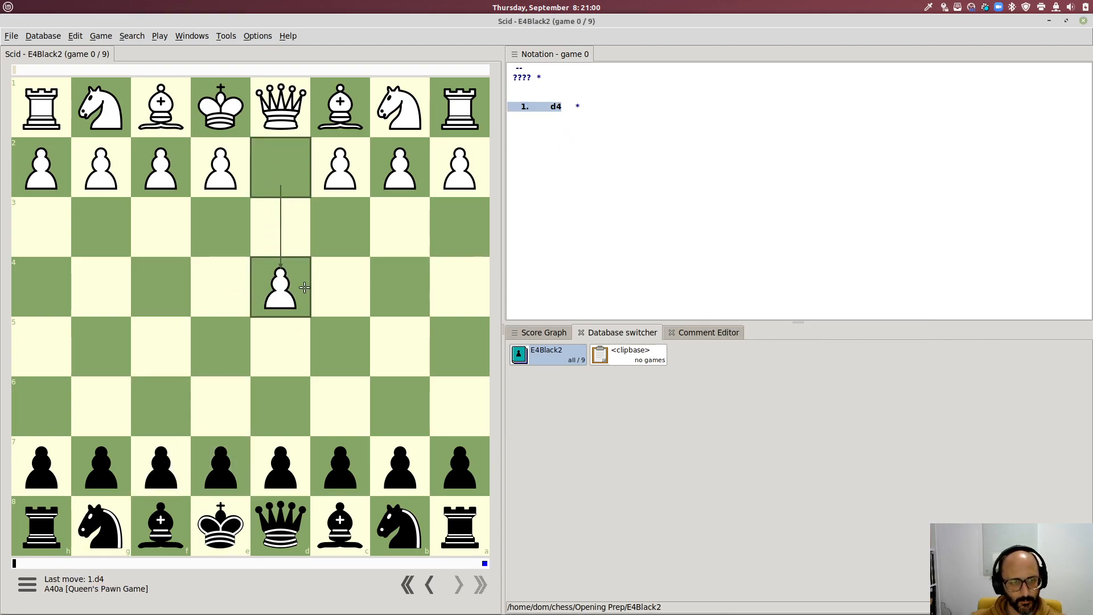
{"action": "left_click_drag", "start_coordinate": [399, 526], "coordinate": [161, 406]}
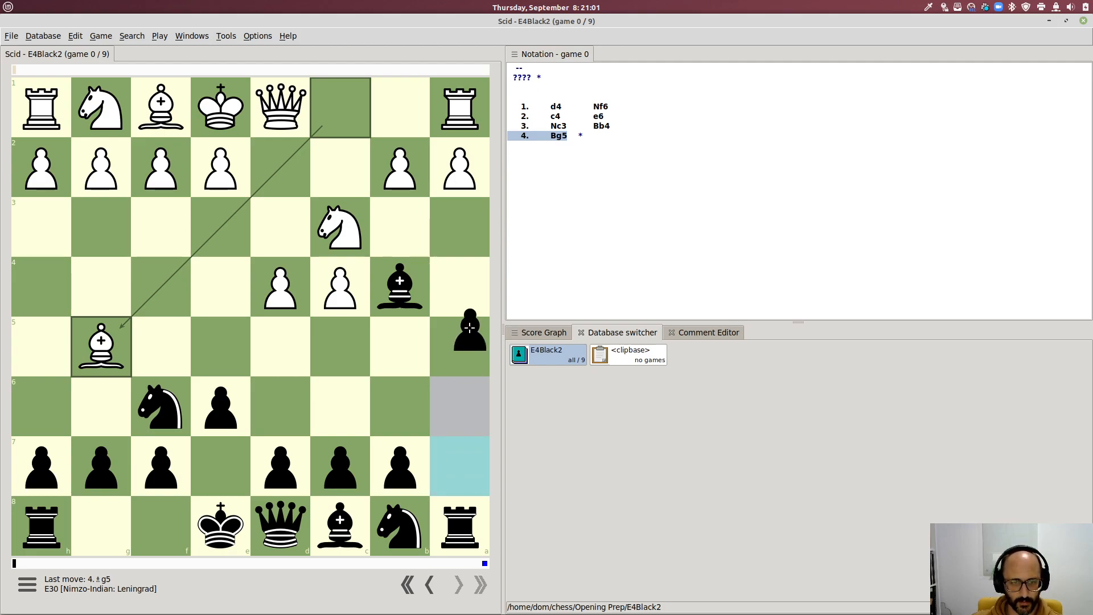
{"action": "left_click_drag", "start_coordinate": [459, 466], "coordinate": [459, 346]}
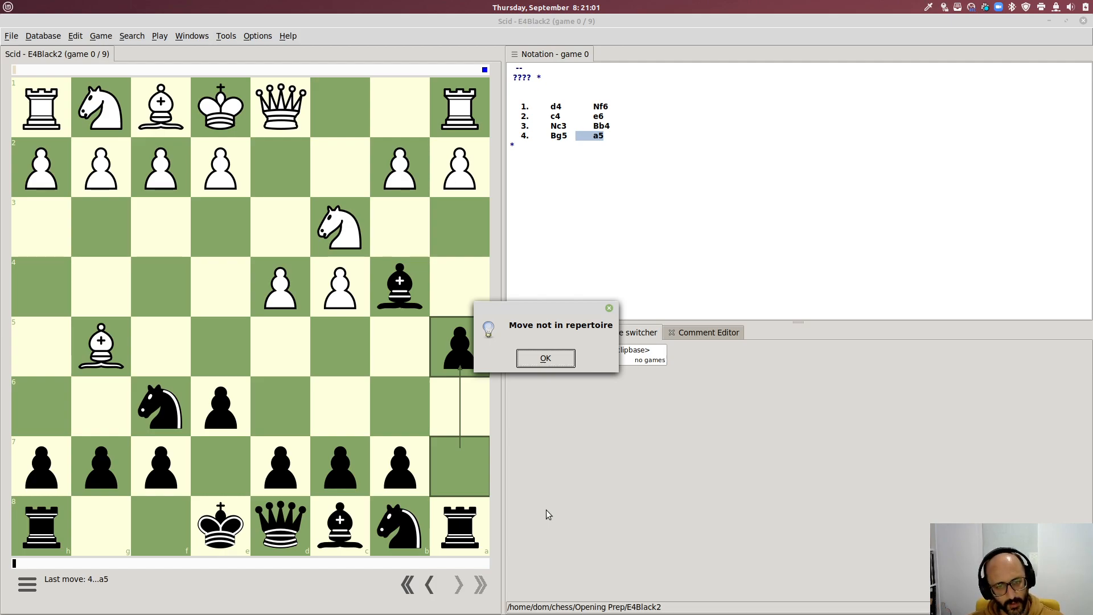
{"action": "mouse_move", "coordinate": [695, 374]}
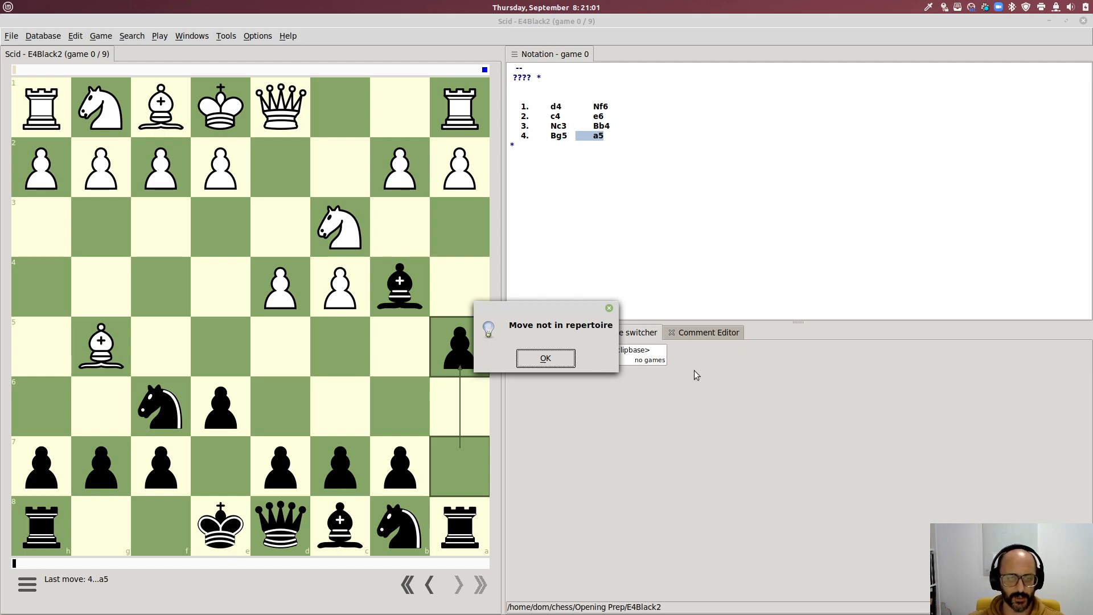